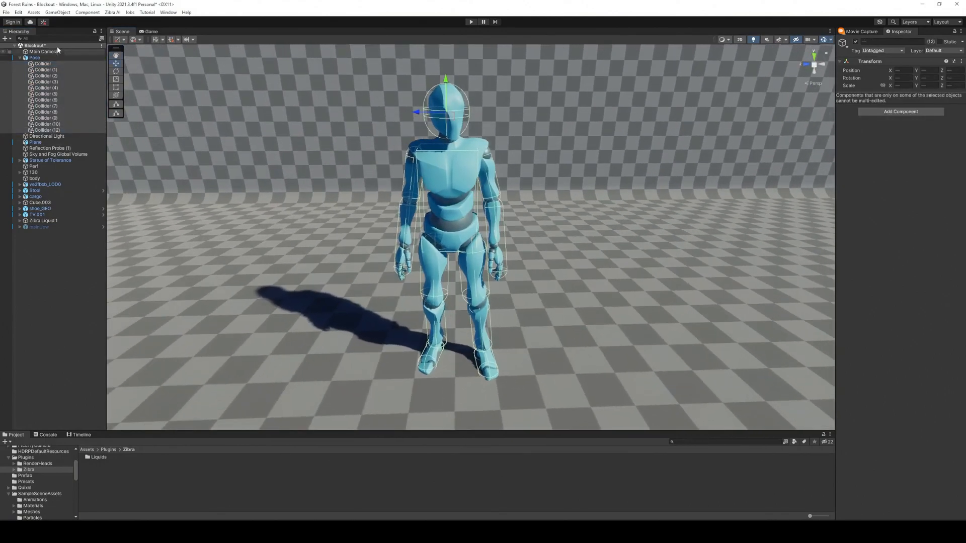
Add a Zibra Neural Collider component to the humanoid Pose object.
{"action": "left_click", "coordinate": [34, 57]}
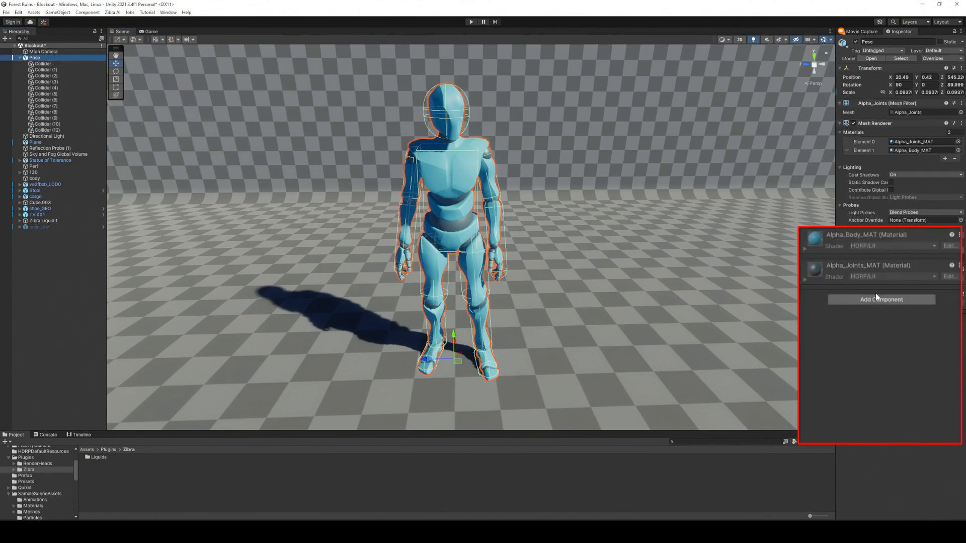
{"action": "left_click", "coordinate": [880, 300]}
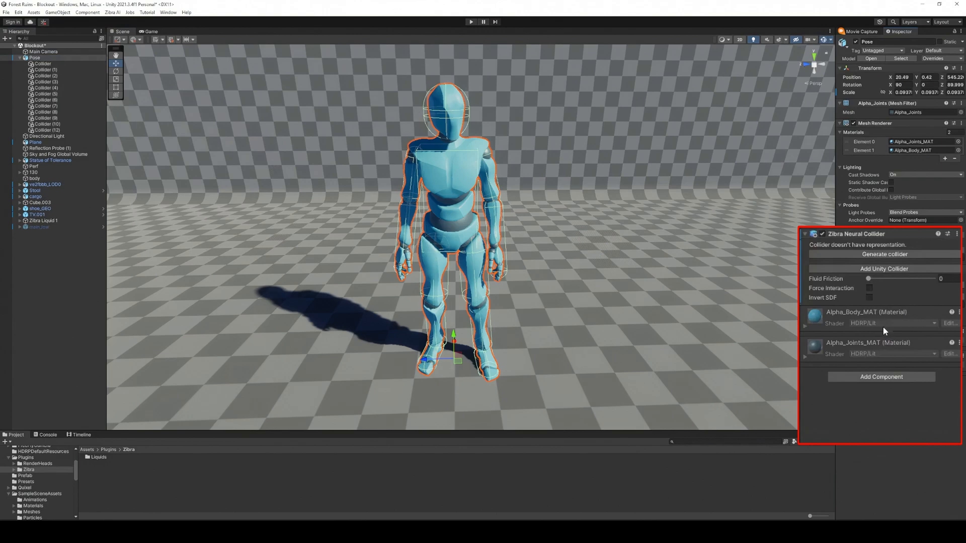
{"action": "left_click", "coordinate": [884, 255]}
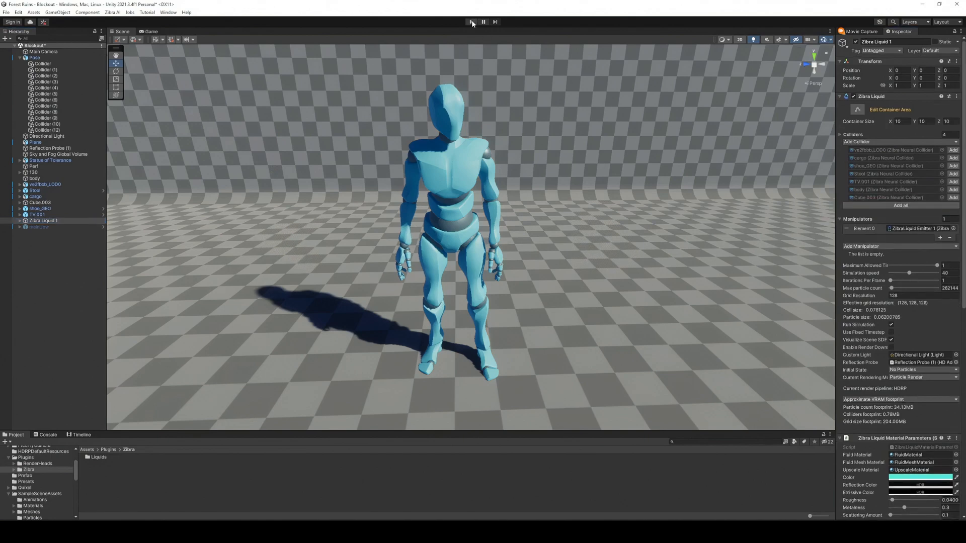
Multi-select Stool, cargo, Cube.003, shoe_GEO and TV.001 for joint editing.
{"action": "left_click", "coordinate": [471, 22]}
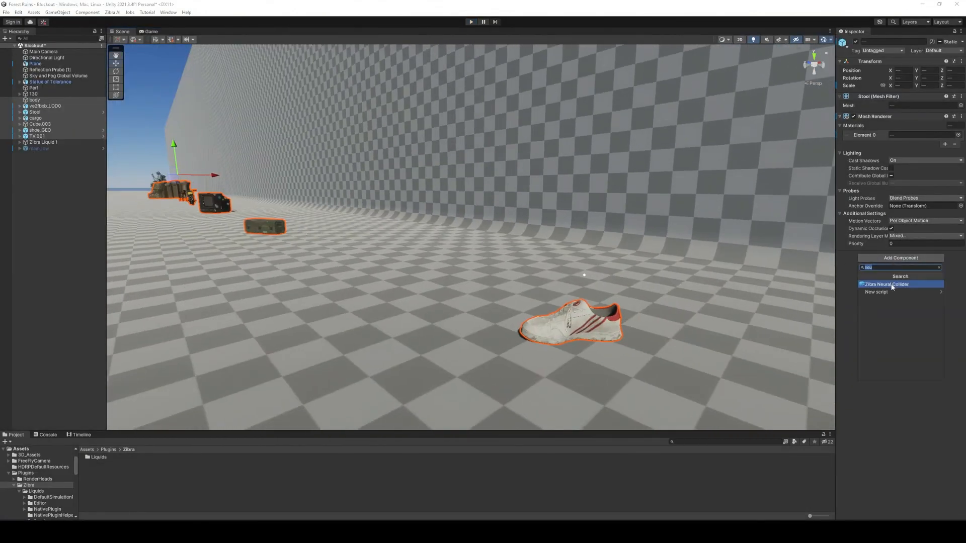
Add a Zibra Neural Collider to the selected shoe and props, starting collider generation.
{"action": "left_click", "coordinate": [886, 284]}
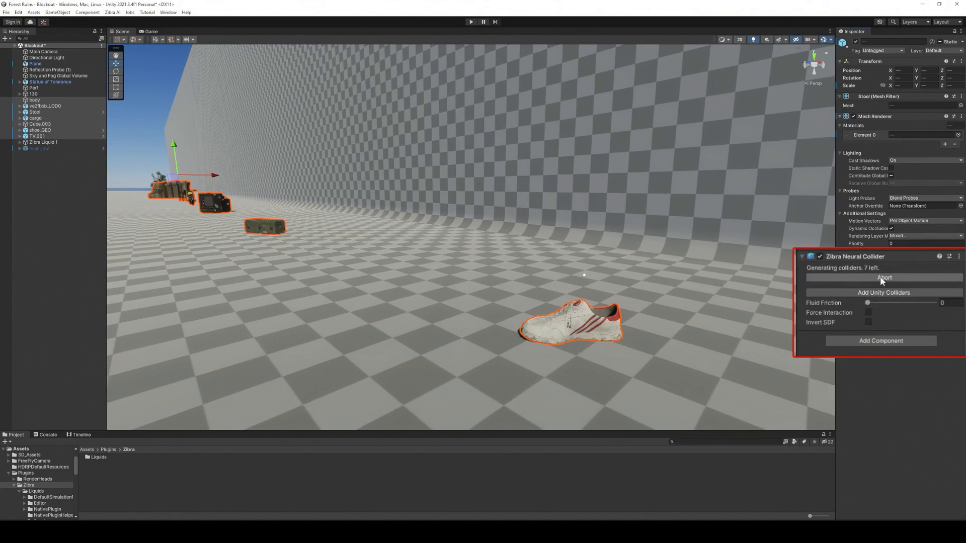